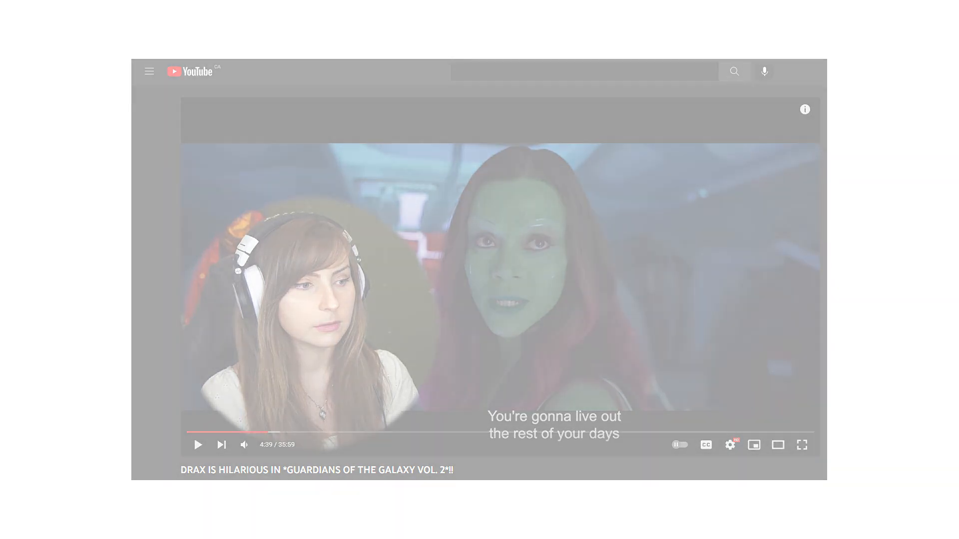
- Check the About Shotcut version info, then put people02.mp4 on track V2 above nature01
click(91, 21)
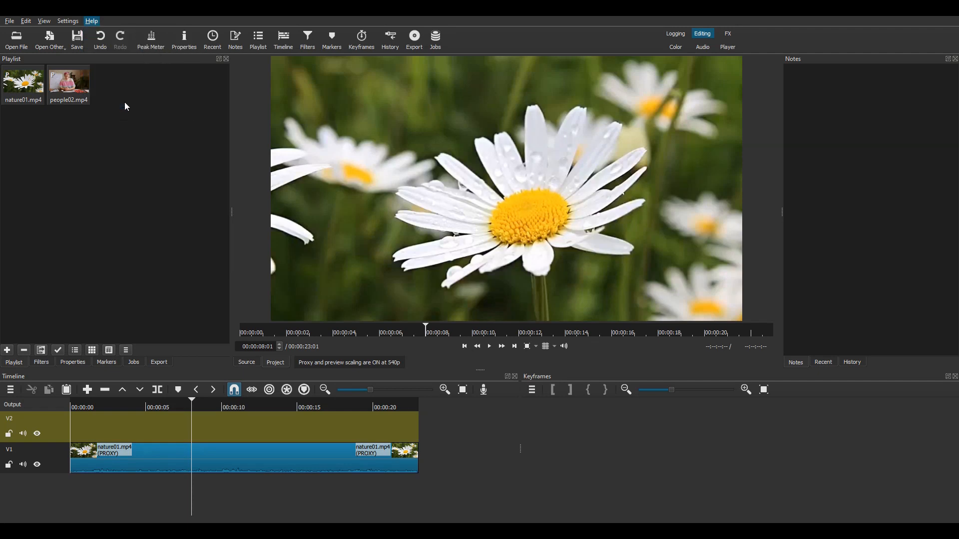
click(91, 20)
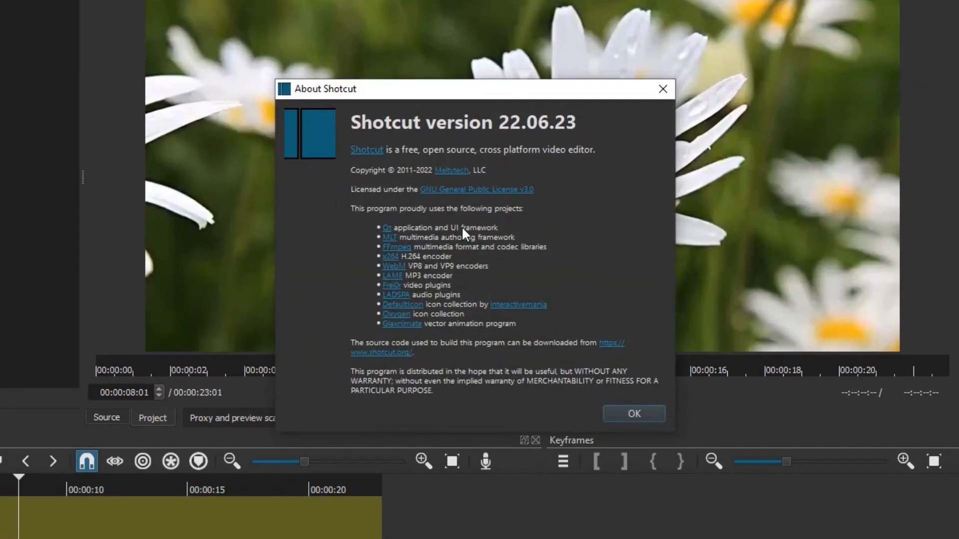
click(633, 414)
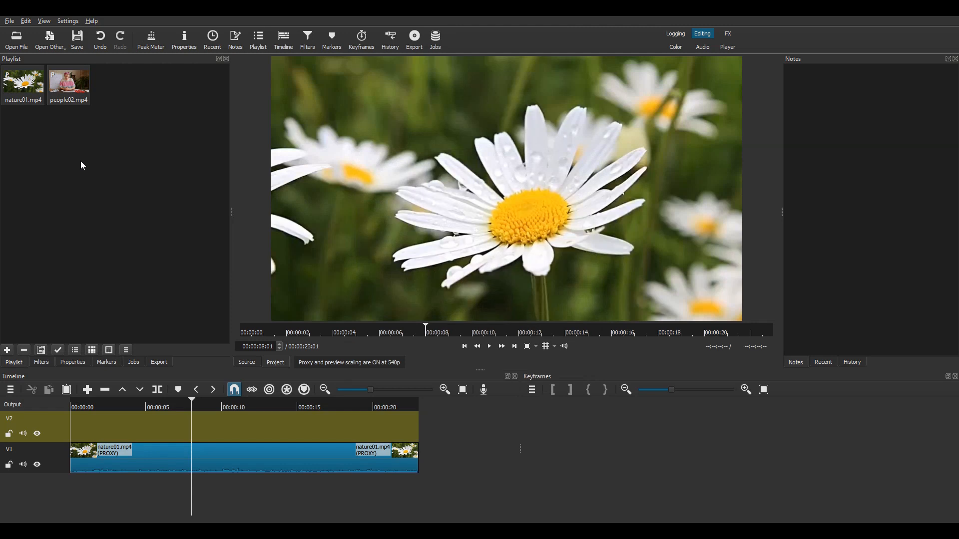
click(68, 83)
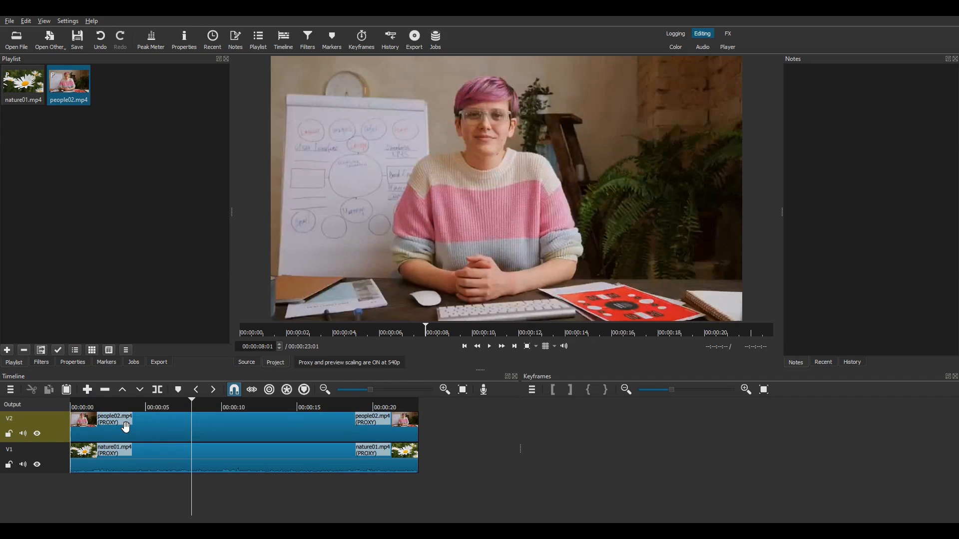
- Add a Crop: Rectangle filter to people02.mp4 sized 400 × 400 around the presenter
click(41, 361)
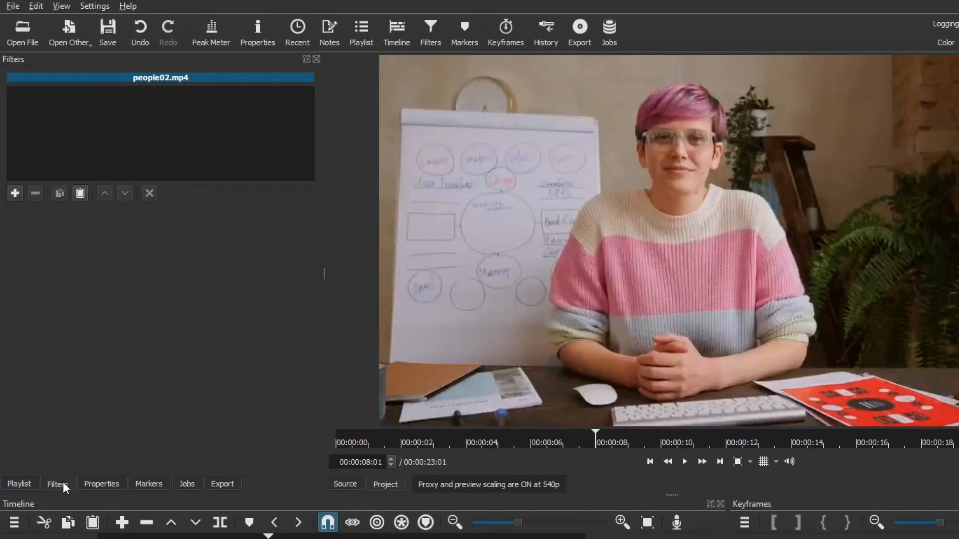
click(15, 193)
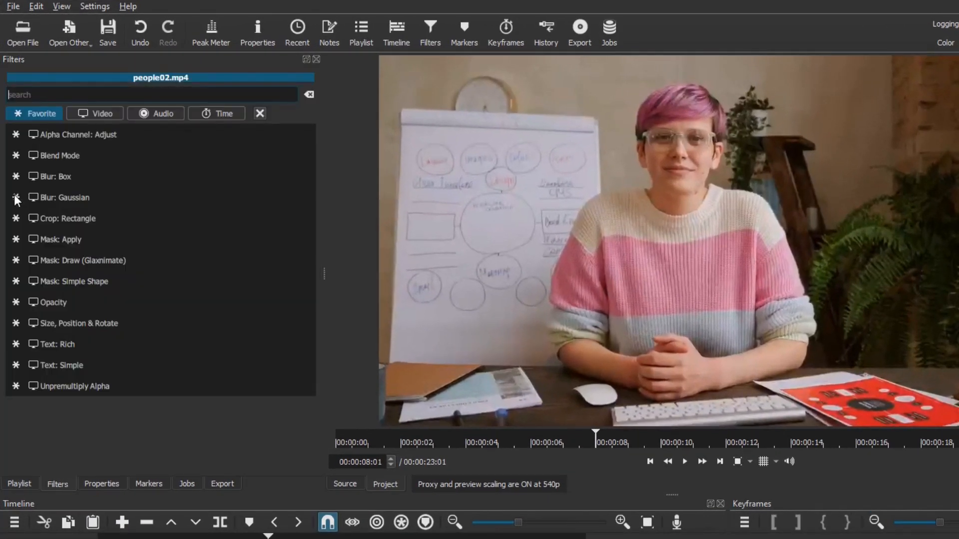
text(cr)
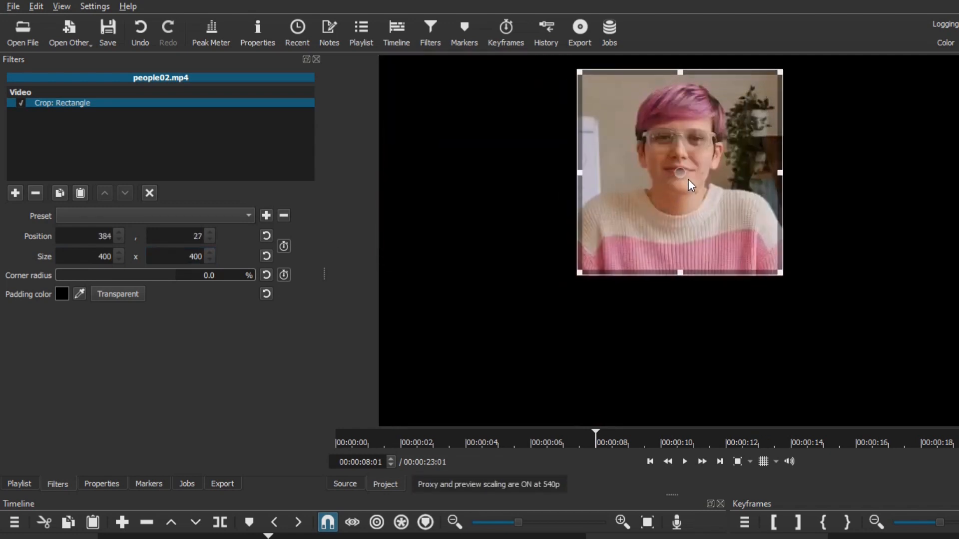
- Set the crop padding to Transparent and corner radius to 100%, previewing the circle over the daisies
click(210, 238)
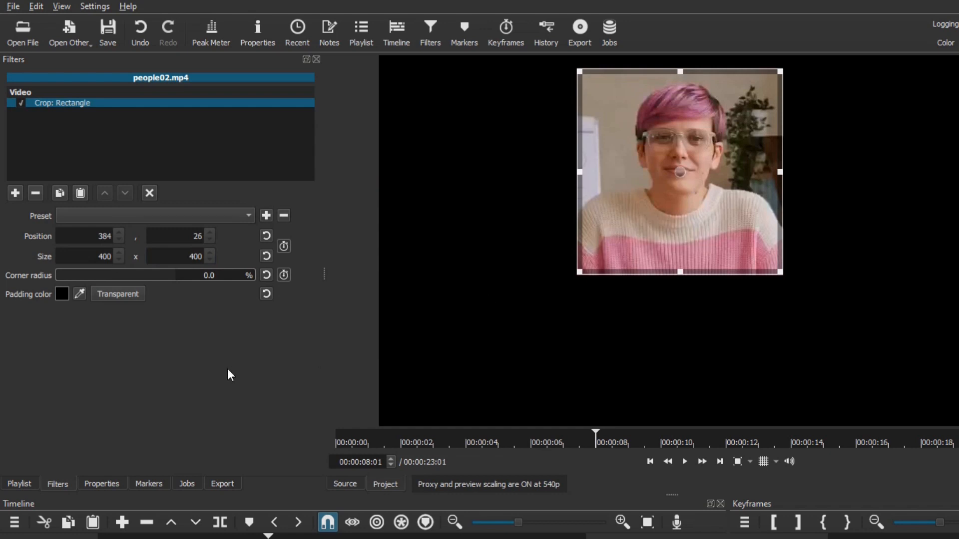
mouse_move(171, 343)
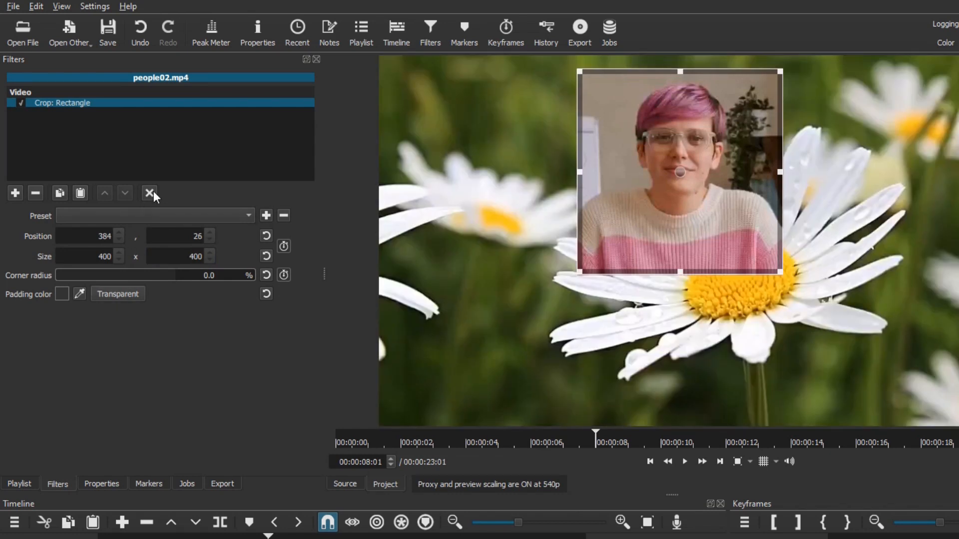
click(149, 193)
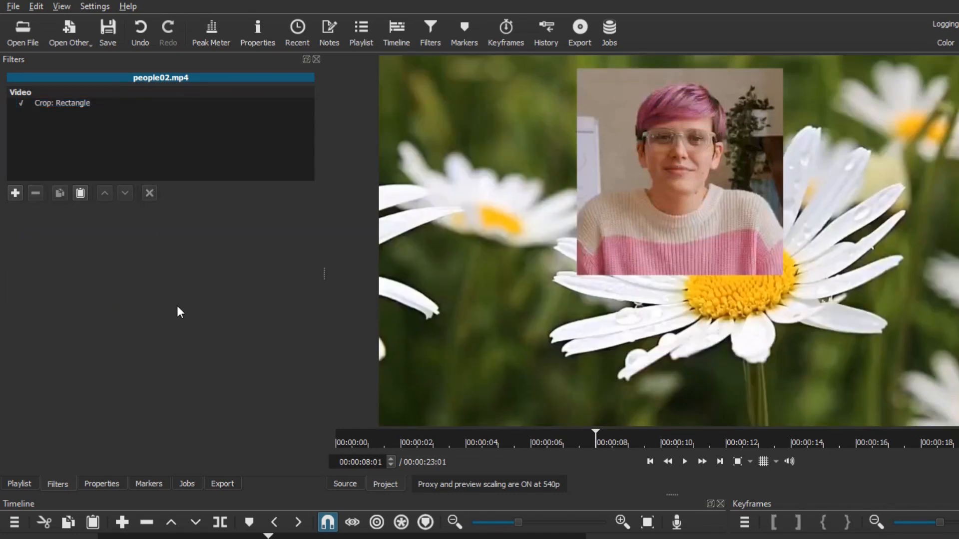
click(62, 101)
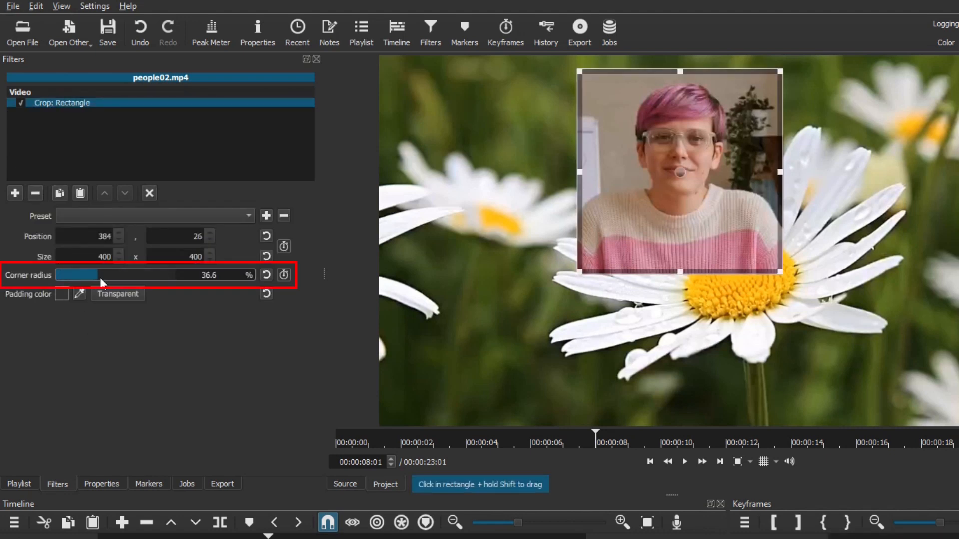
click(149, 193)
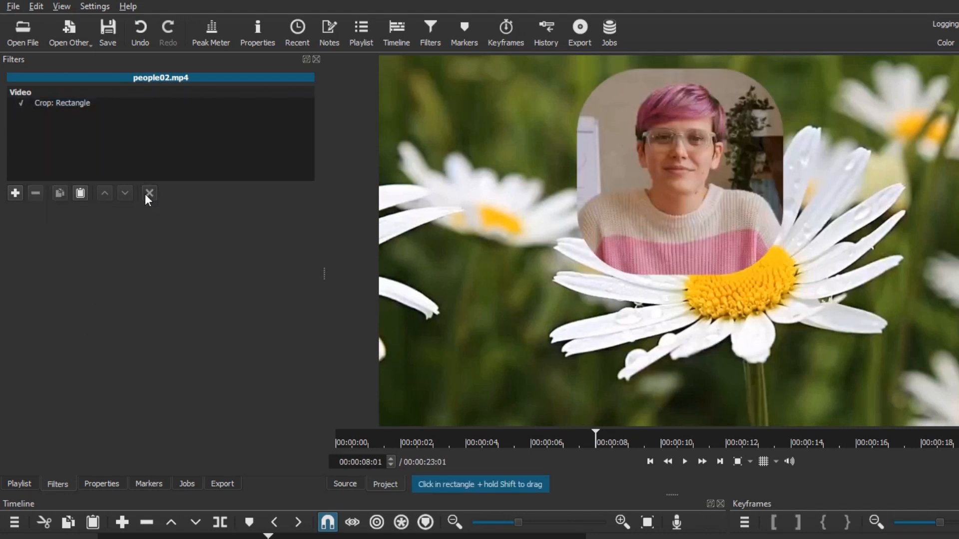
mouse_move(69, 80)
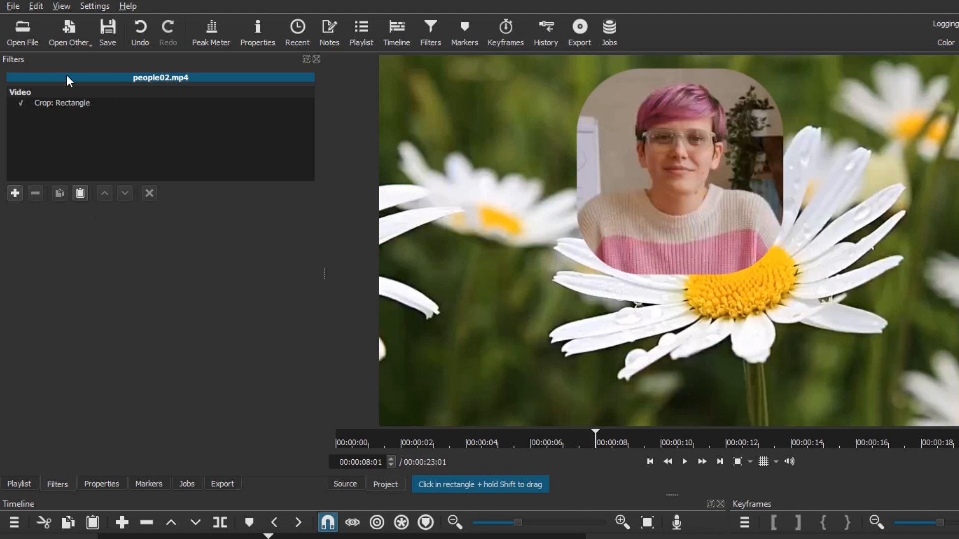
click(62, 103)
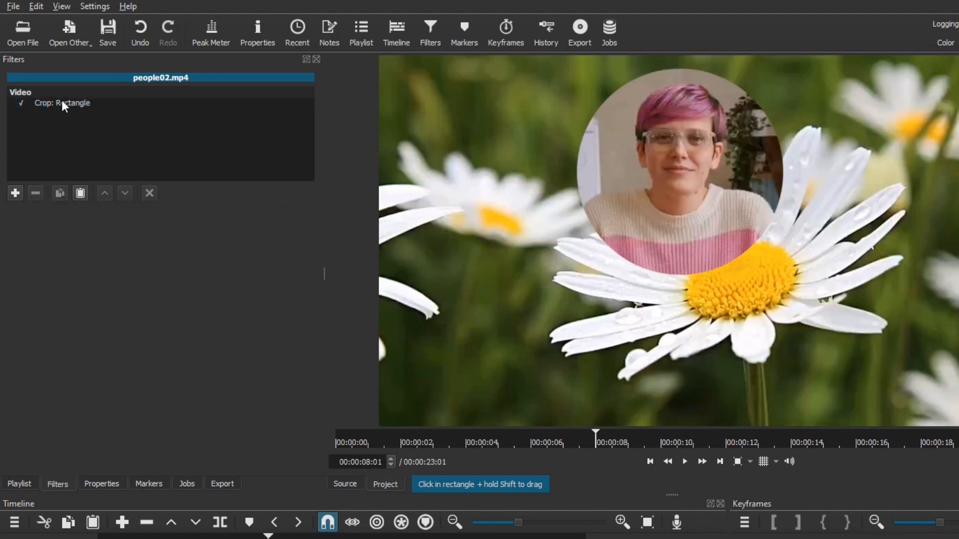
click(61, 103)
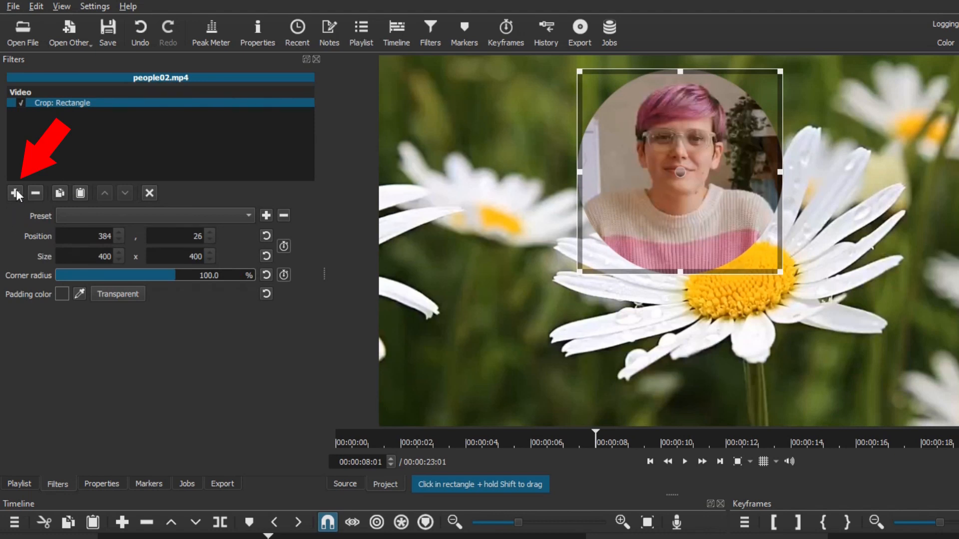
- Add a Size, Position & Rotate filter, then strip all filters so the full presenter frame returns
click(15, 193)
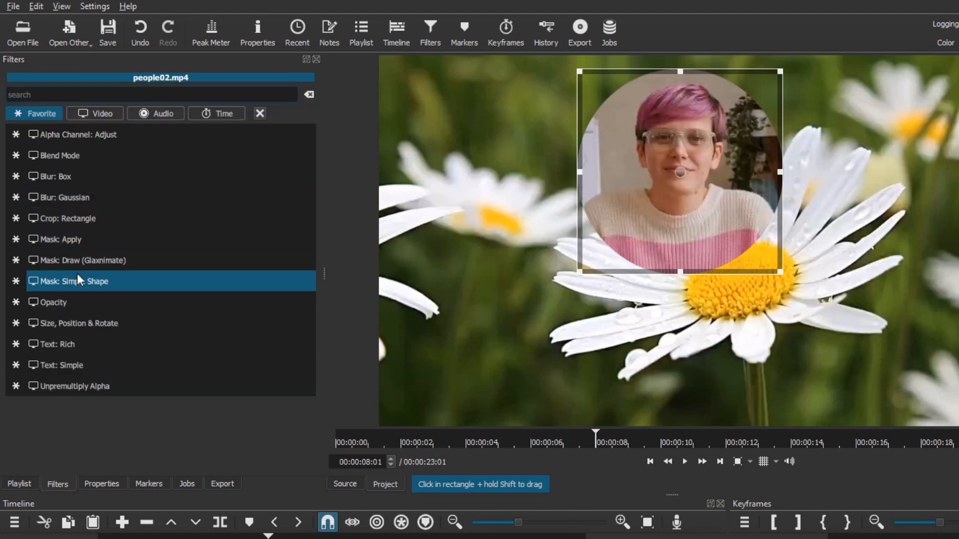
click(78, 322)
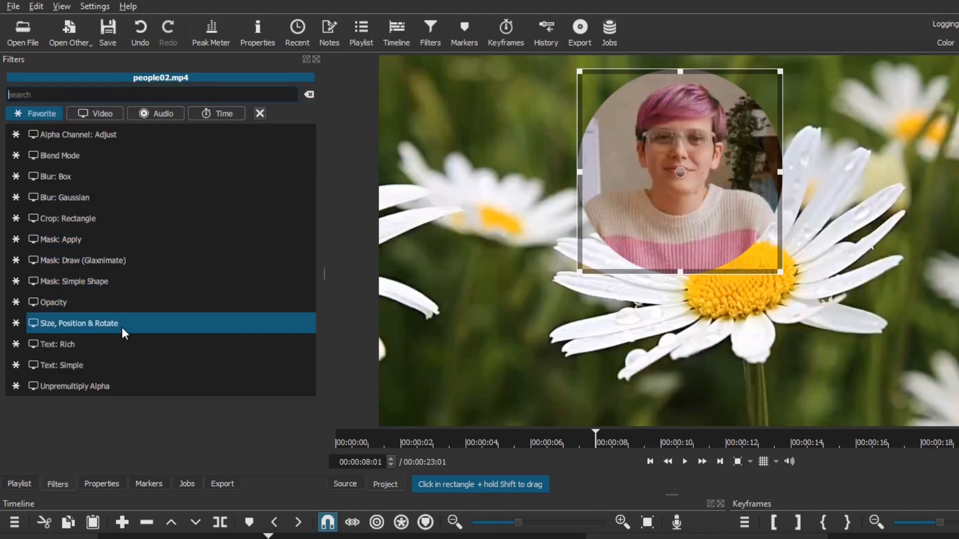
double_click(78, 323)
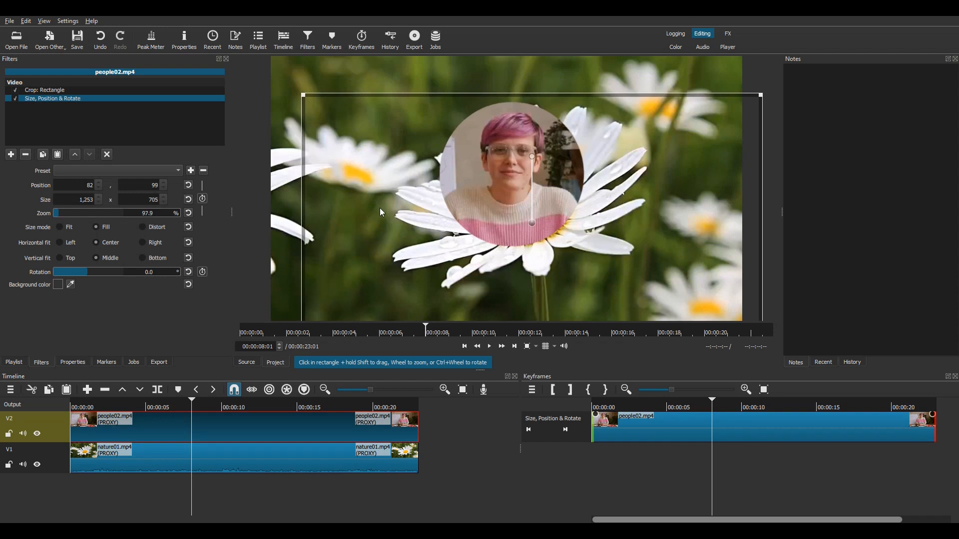
scroll(down, 3)
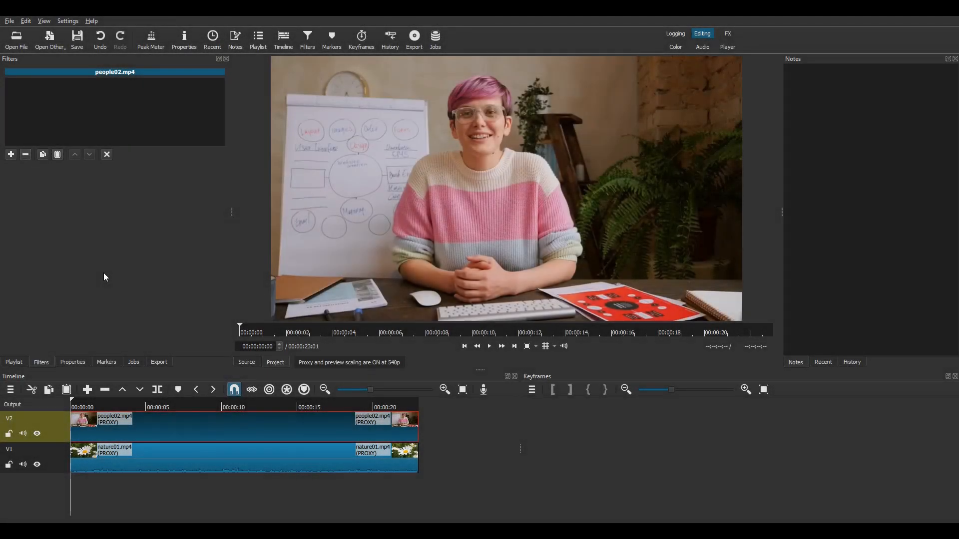
mouse_move(23, 350)
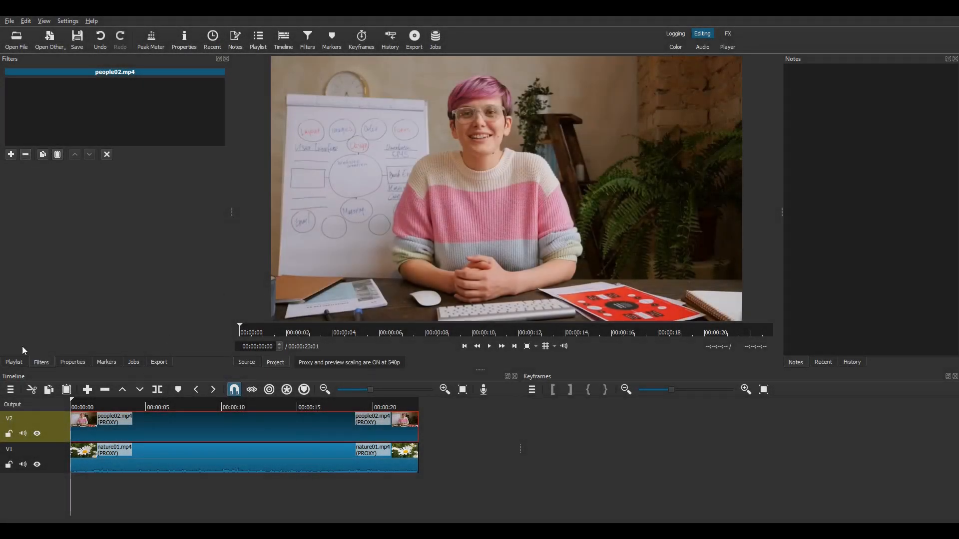
- Add Crop: Rectangle with 100% corner radius and move the 400×400 circle onto the speaker's face
click(10, 154)
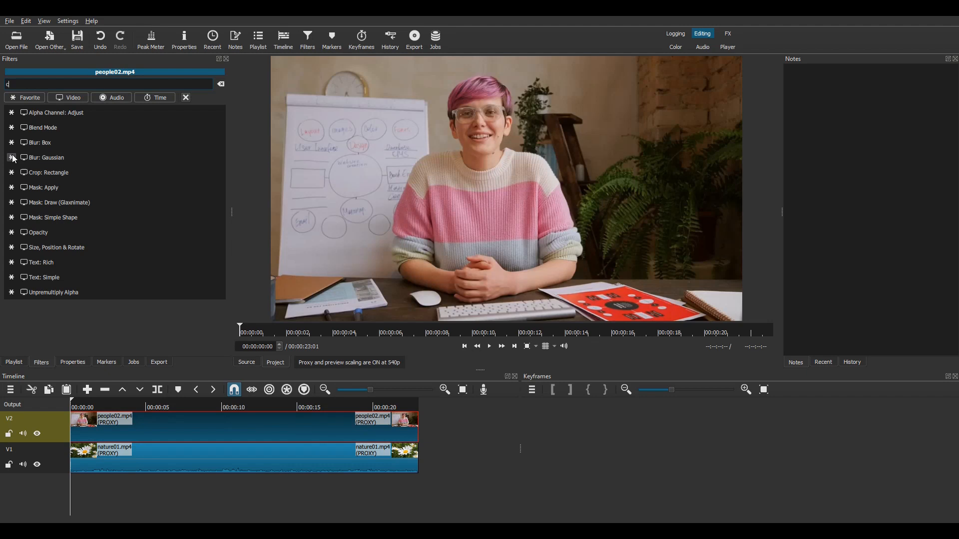
text(rop)
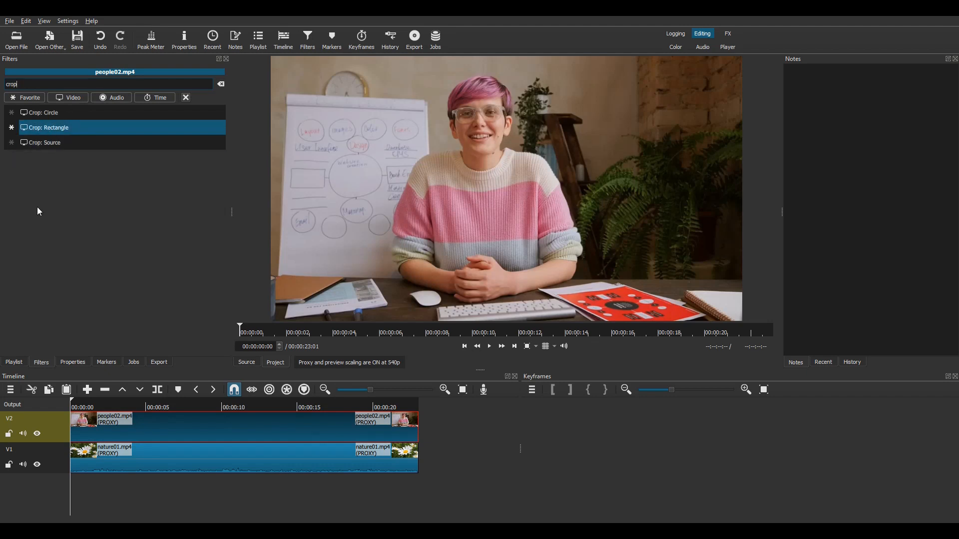
double_click(49, 127)
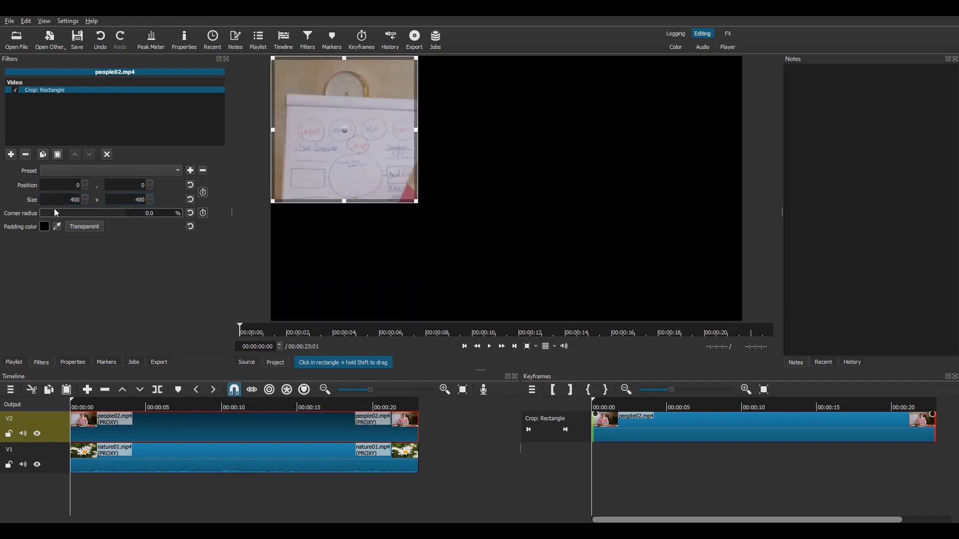
drag(46, 212, 140, 213)
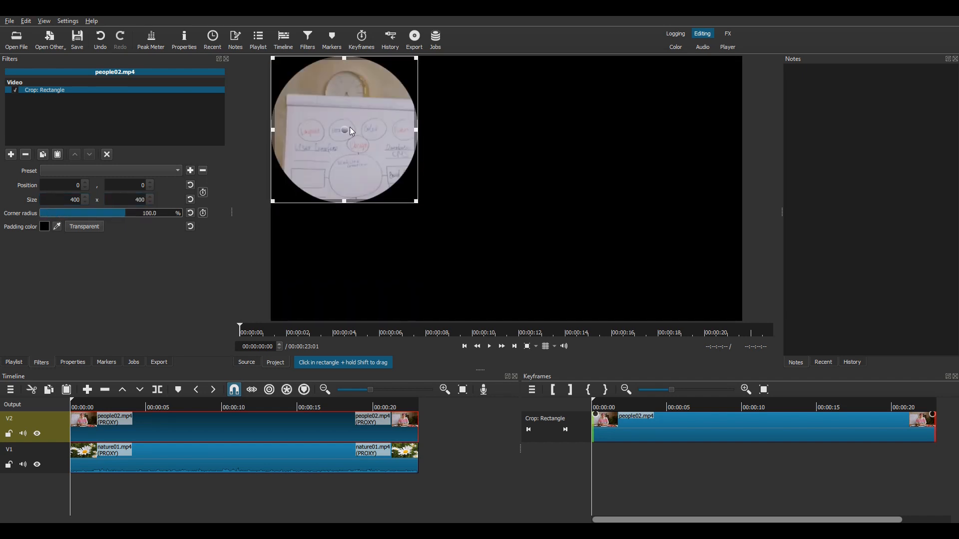
drag(343, 130, 479, 144)
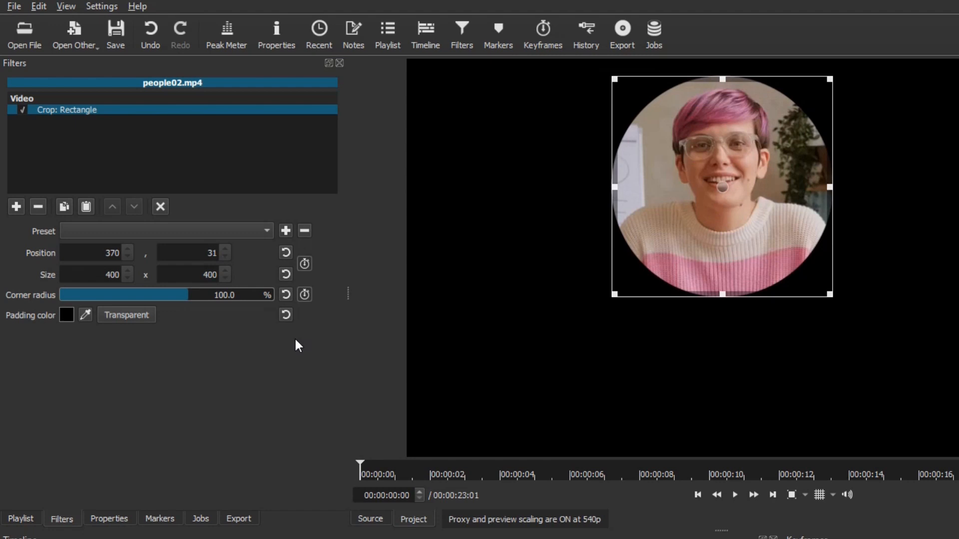
mouse_move(67, 314)
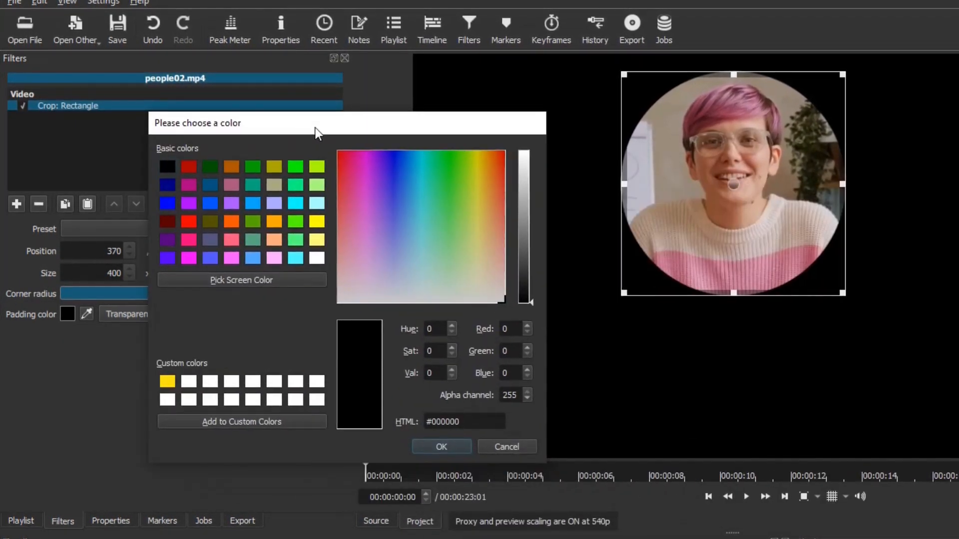
- Set the crop padding colour to bright green (#00ff00)
click(296, 165)
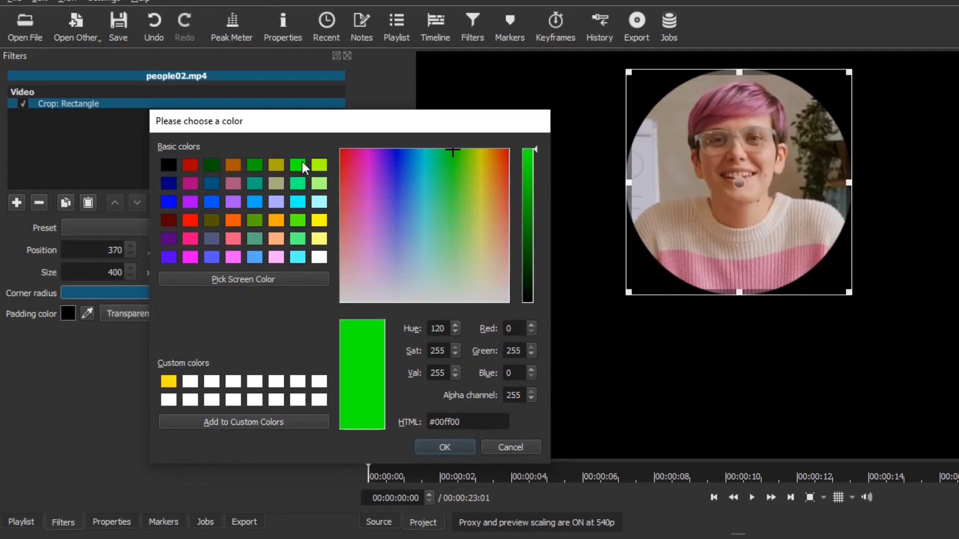
click(443, 447)
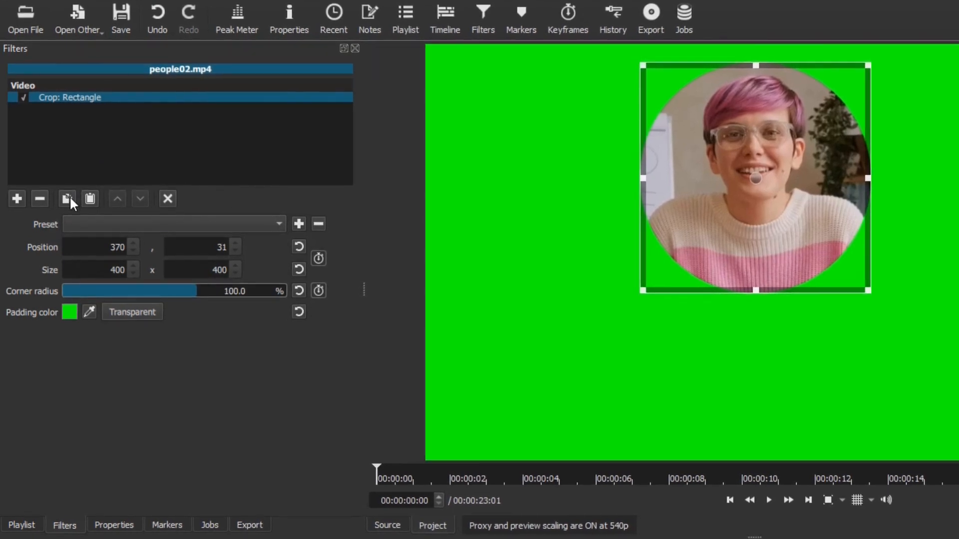
mouse_move(67, 198)
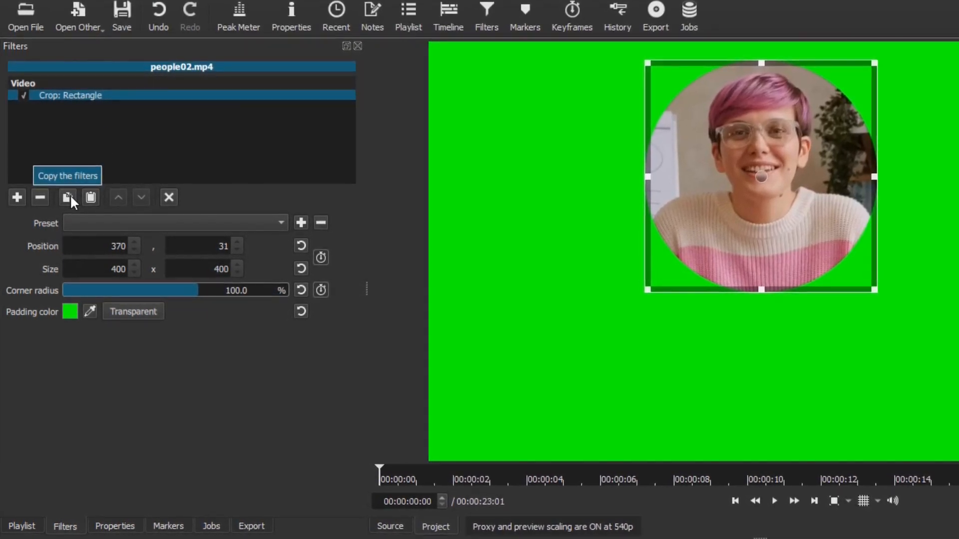
- Paste a second Crop: Rectangle, make it 440 × 440 with transparent padding and adjust its position for a green ring
click(91, 196)
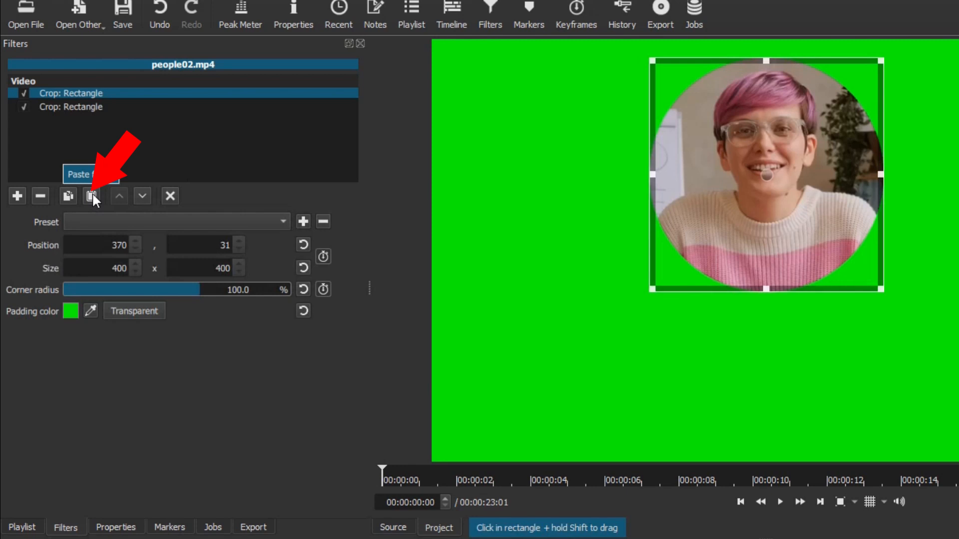
click(92, 196)
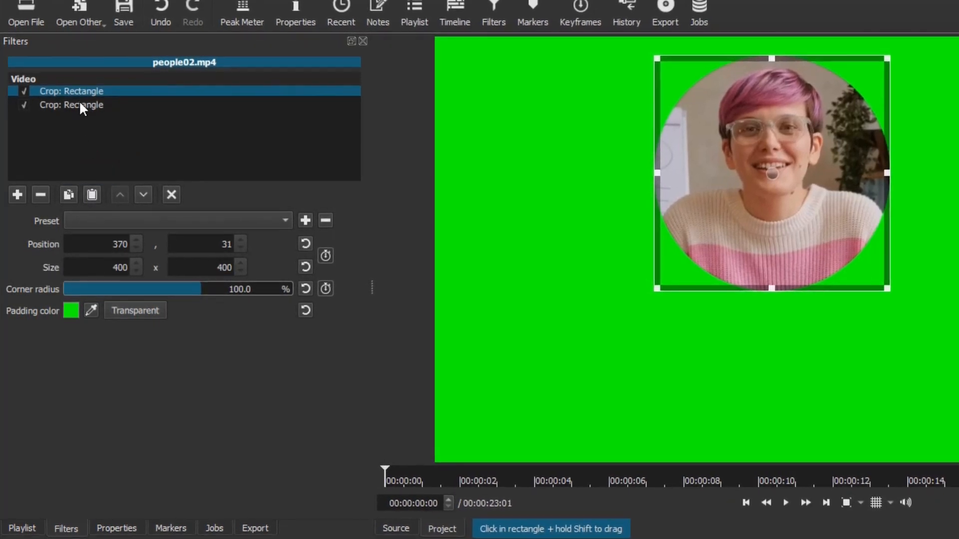
click(71, 103)
text(440)
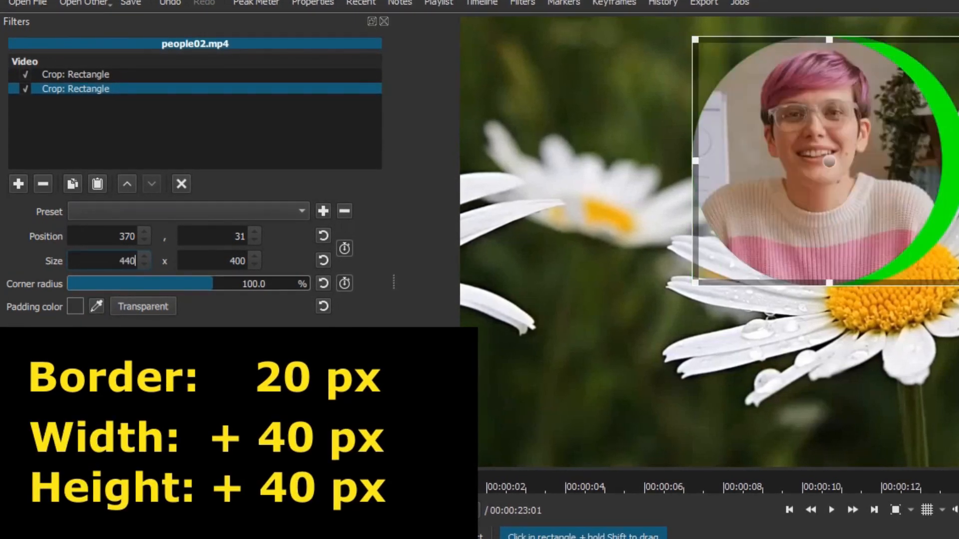
click(220, 261)
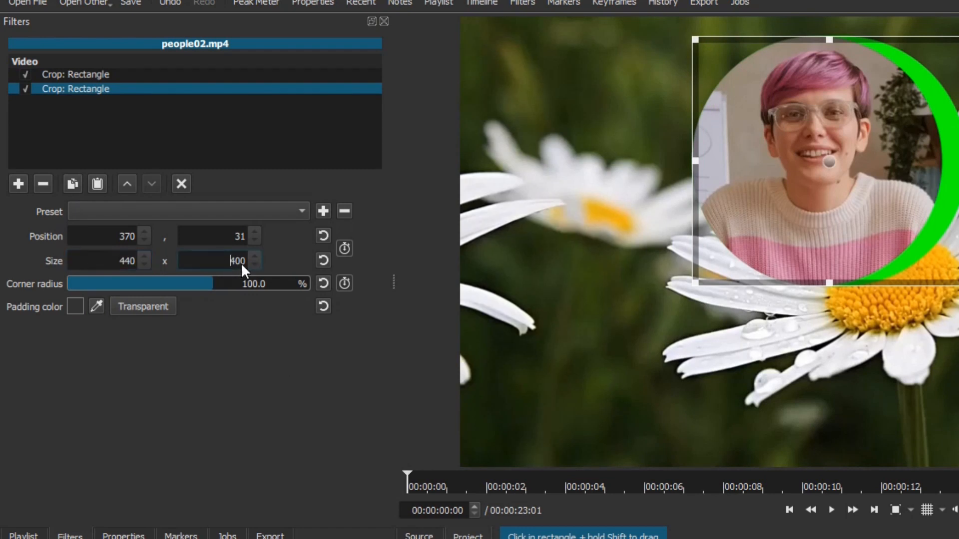
triple_click(219, 261)
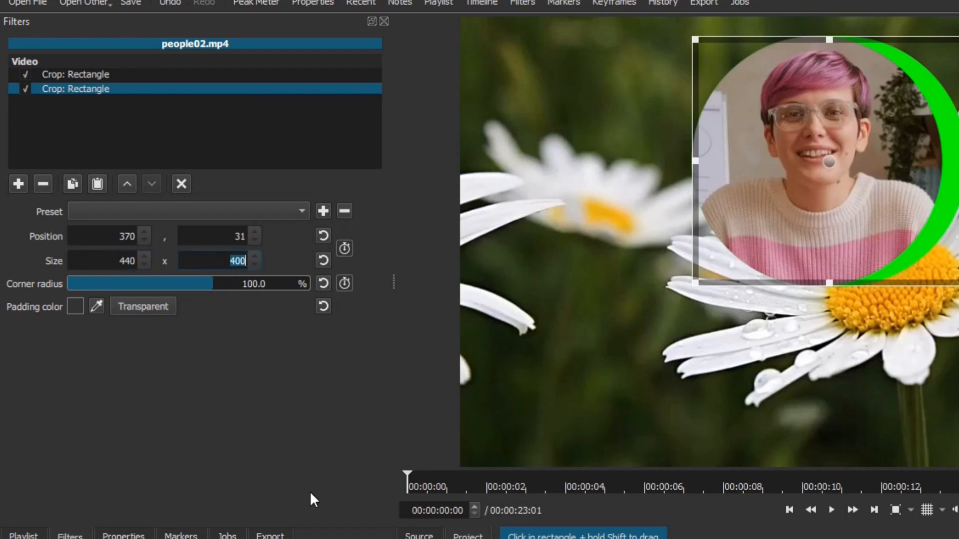
text(440)
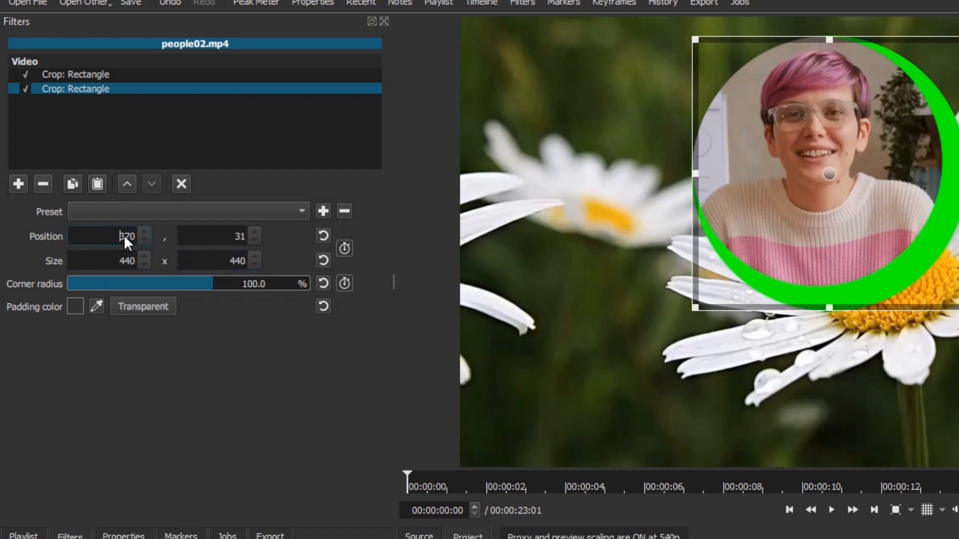
triple_click(109, 236)
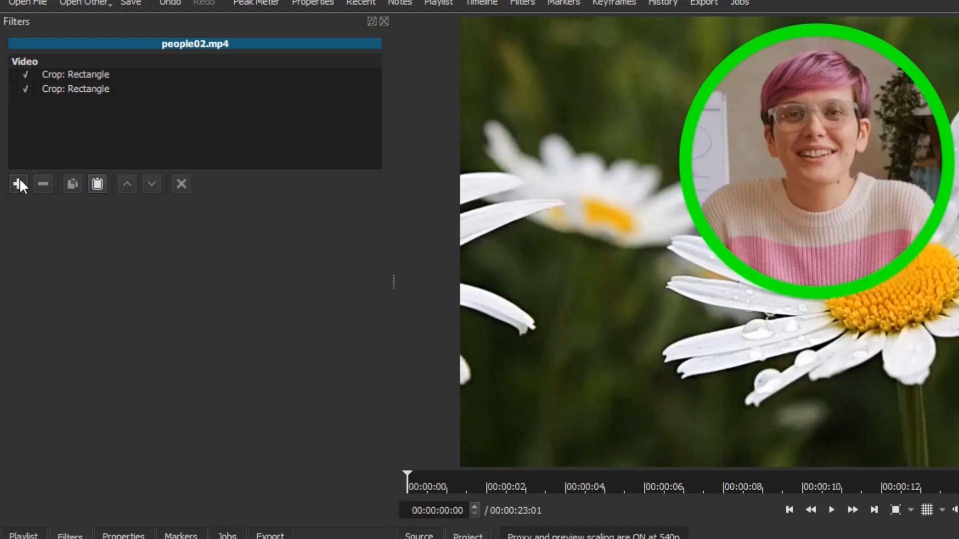
- Add Size, Position & Rotate at 70% zoom, position 634, 376, and play the composite
click(18, 184)
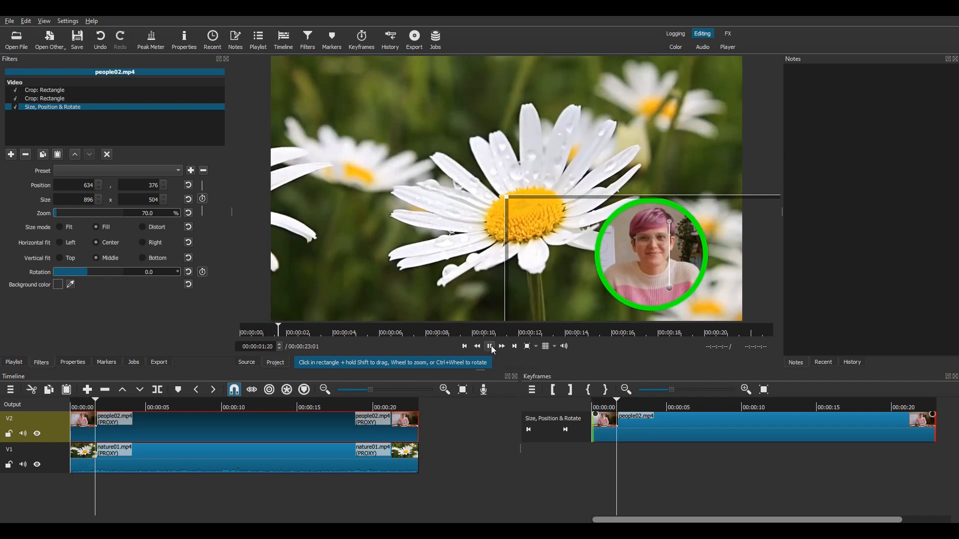
click(489, 347)
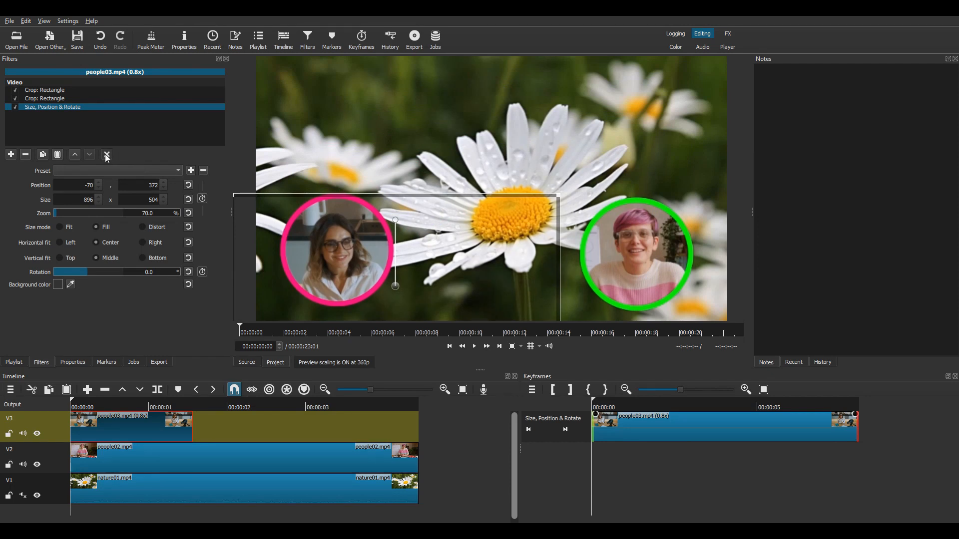
- Deselect the filter and play back both pink- and green-ringed circles over the daisy footage
click(474, 347)
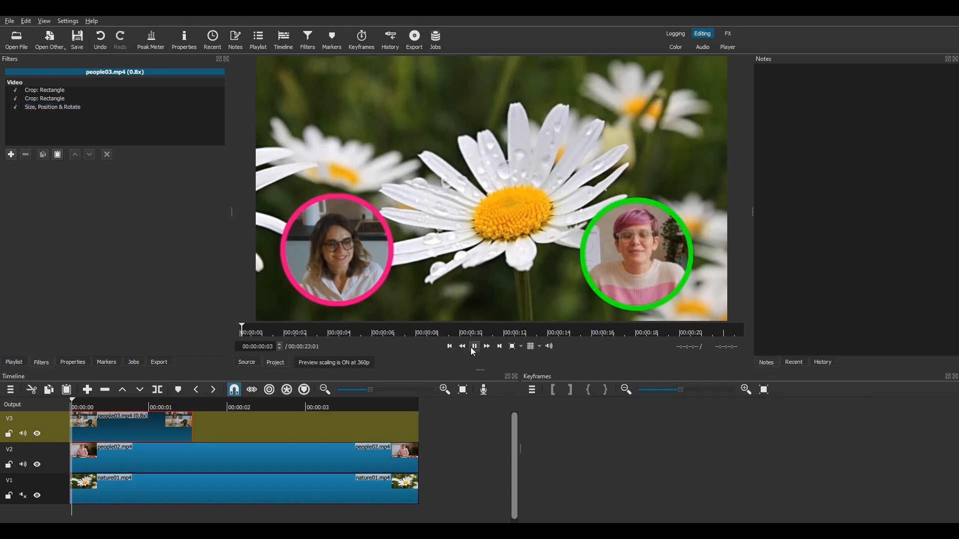
click(473, 347)
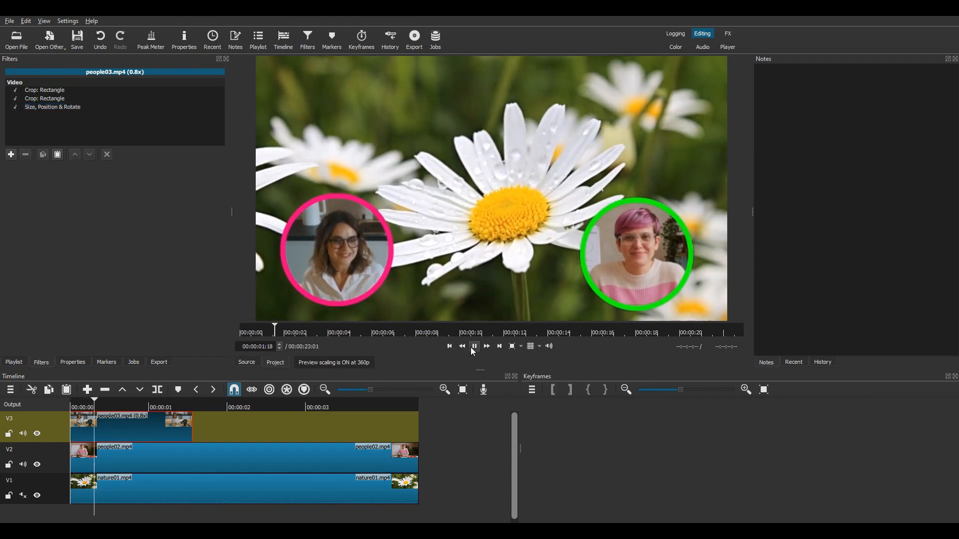